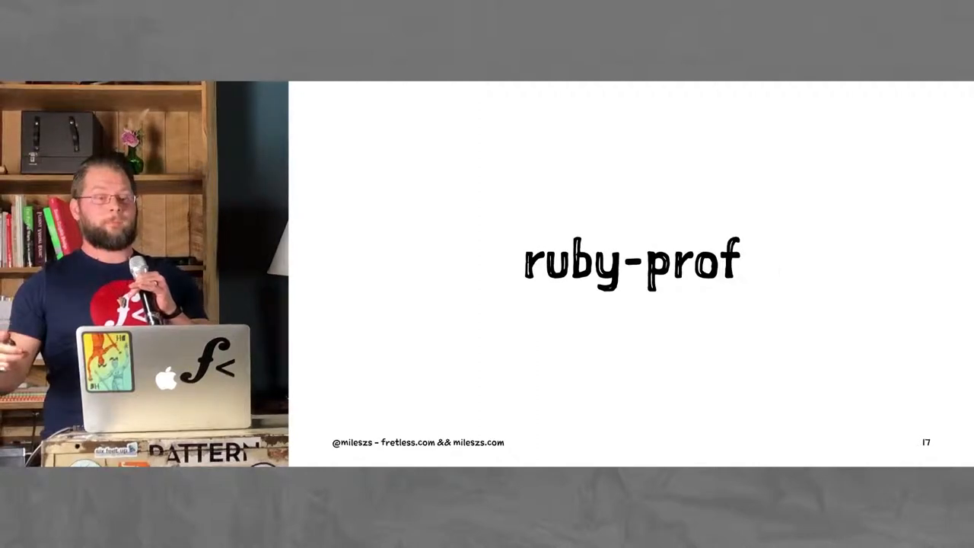
pyautogui.press('right')
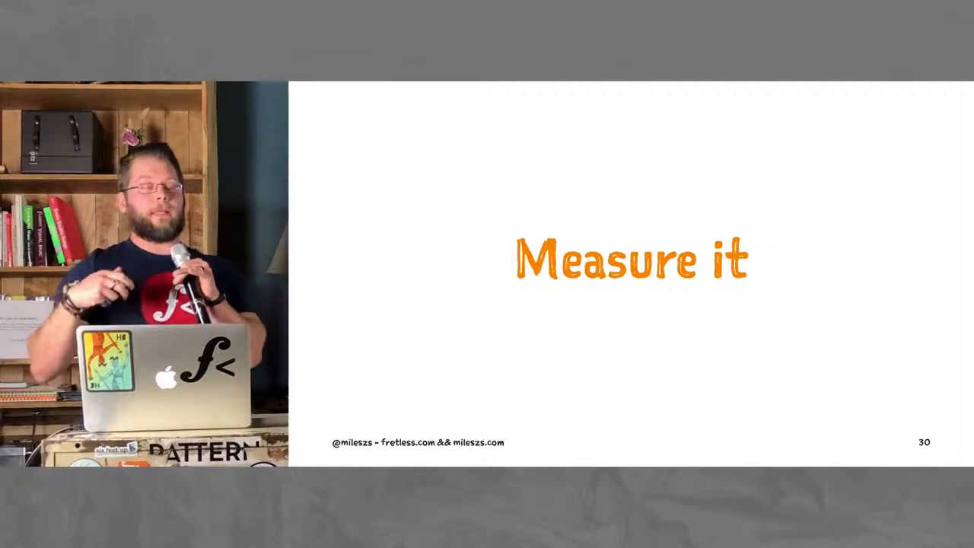
pyautogui.press('Right')
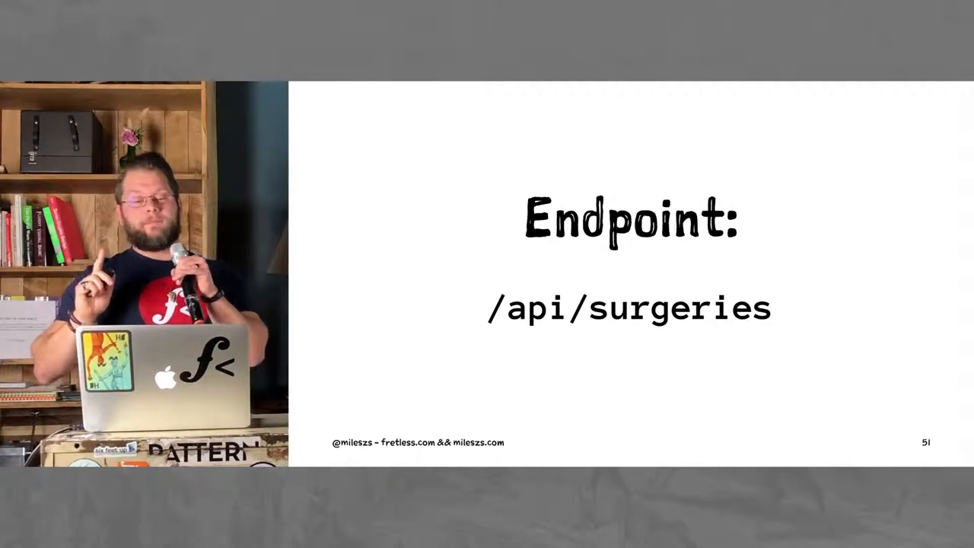
pyautogui.press('Right')
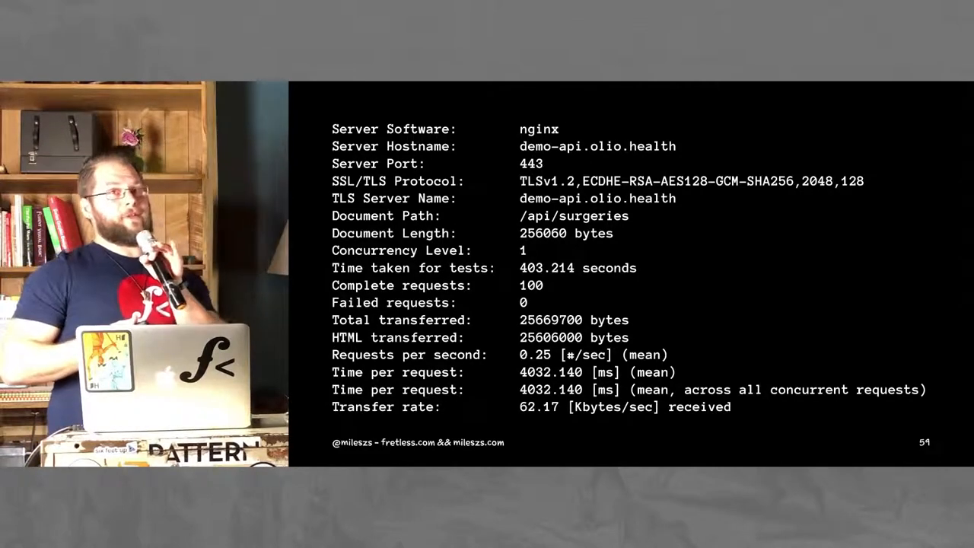
pyautogui.press('right')
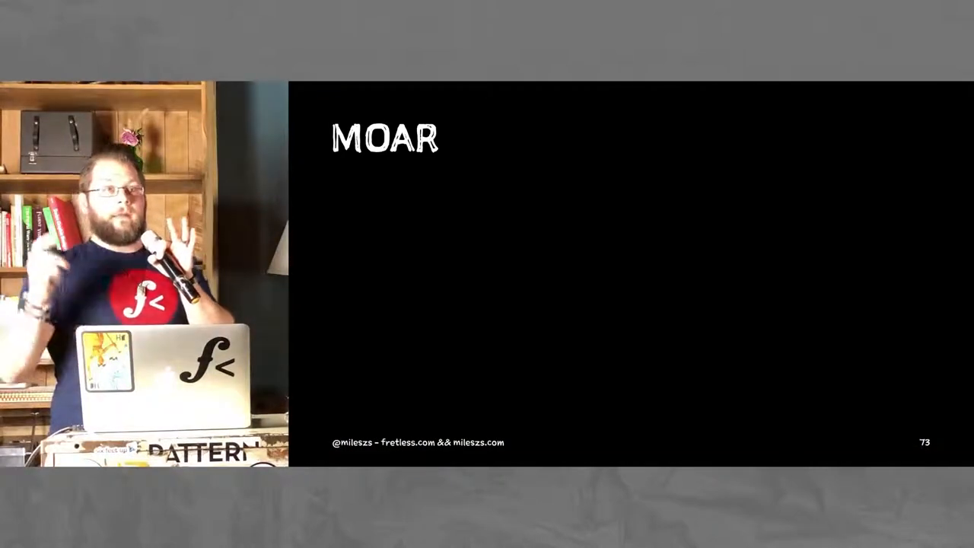
pyautogui.press('Right')
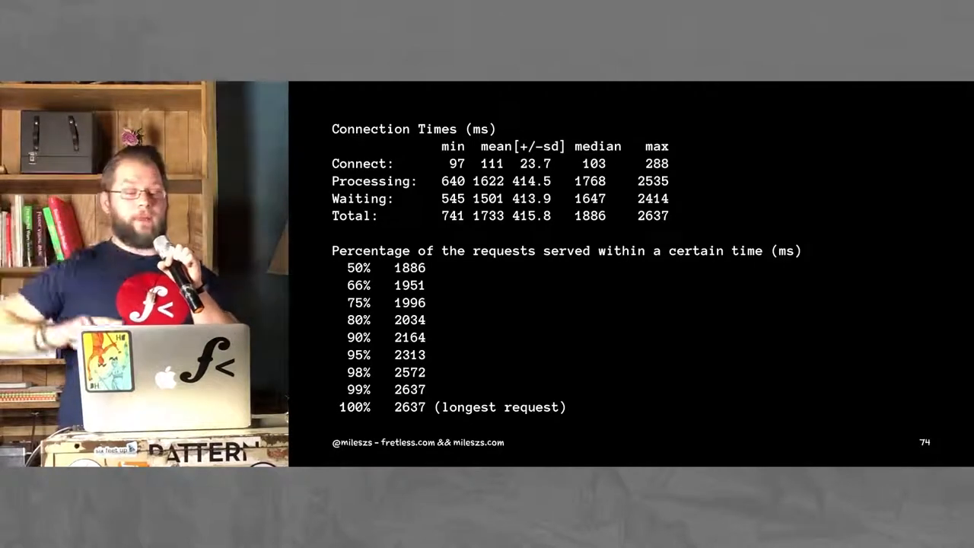
pyautogui.press('right')
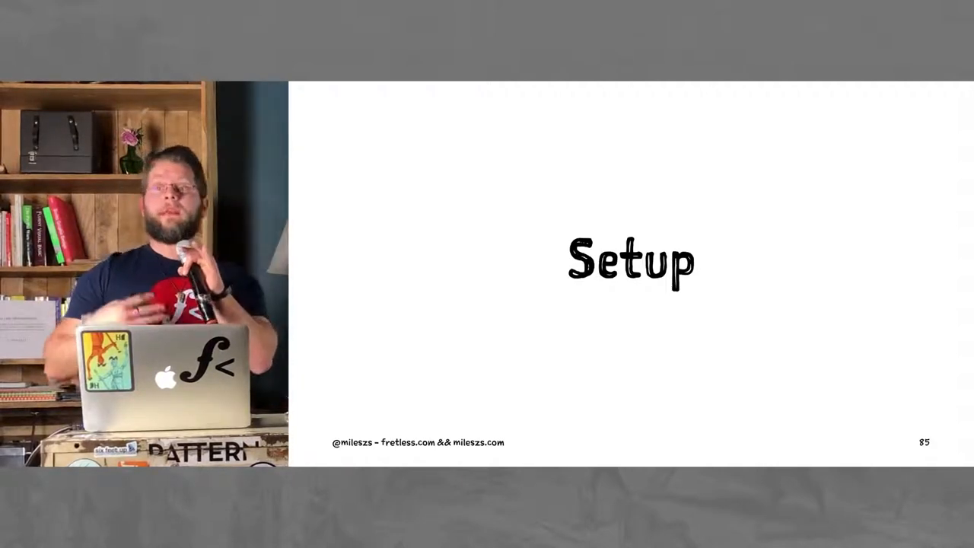
pyautogui.press('Right')
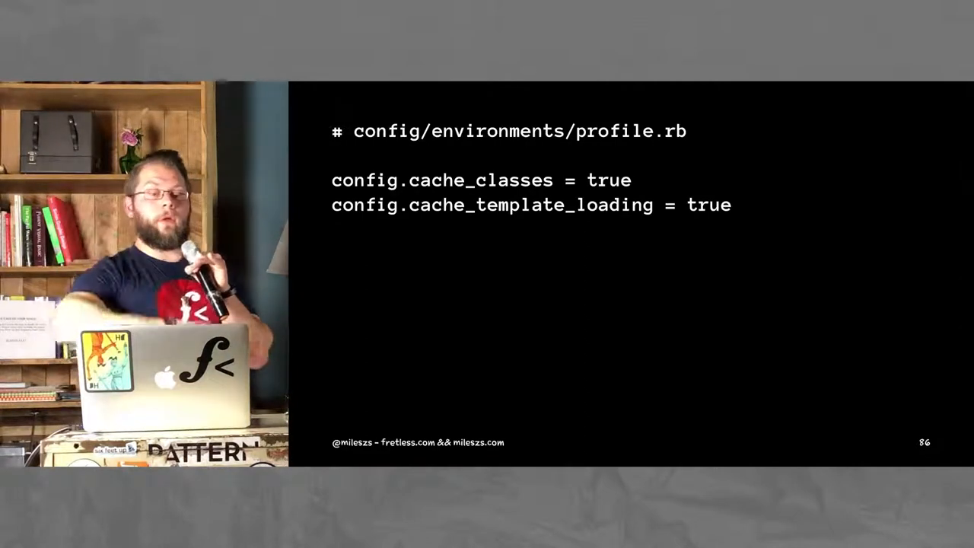
pyautogui.press('right')
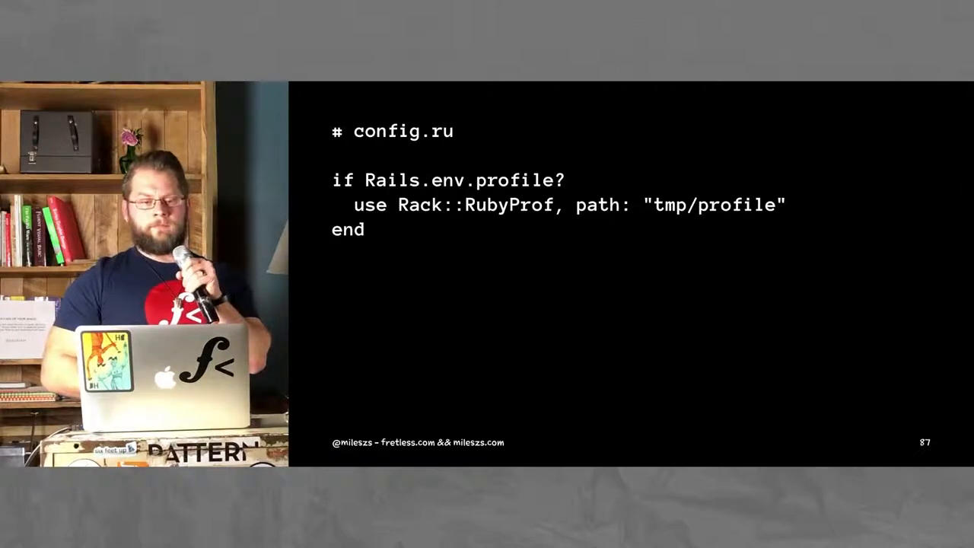